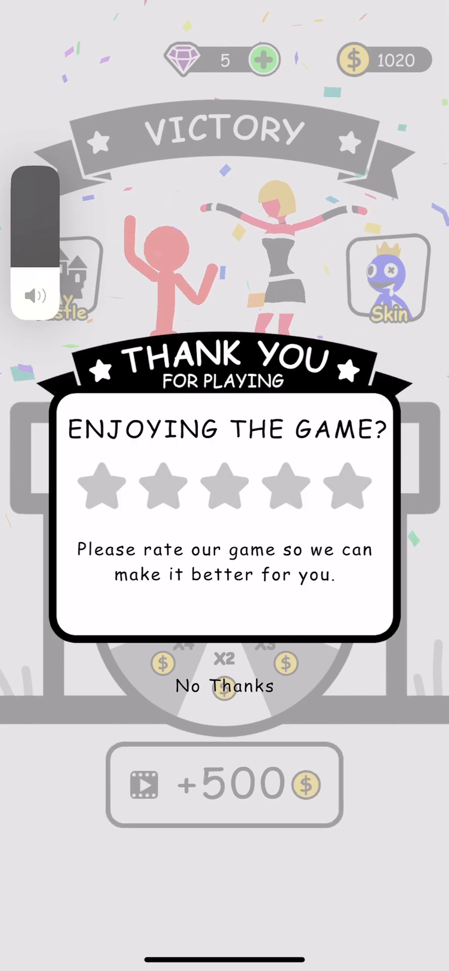
- Decline the rating prompt, collect the 100 victory coins, and buy a castle room
click(223, 686)
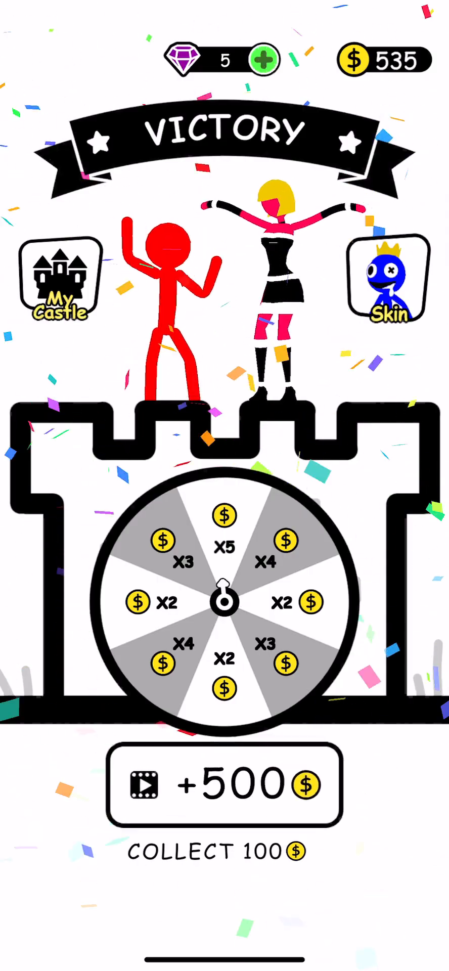
click(58, 285)
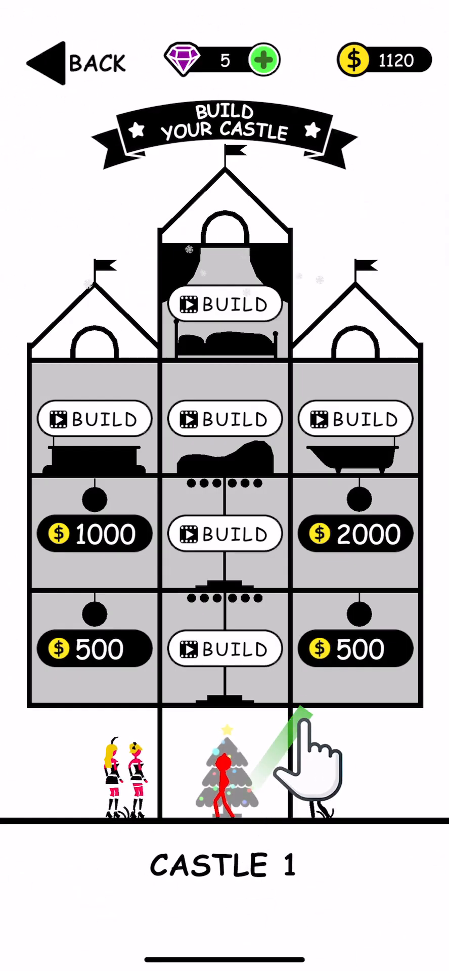
click(354, 649)
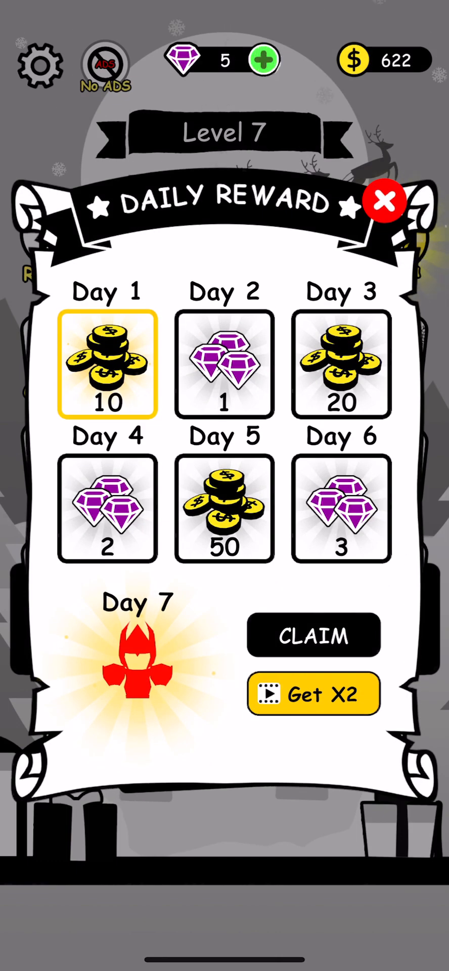
- Claim the Day 1 coin reward and start Level 7
click(314, 635)
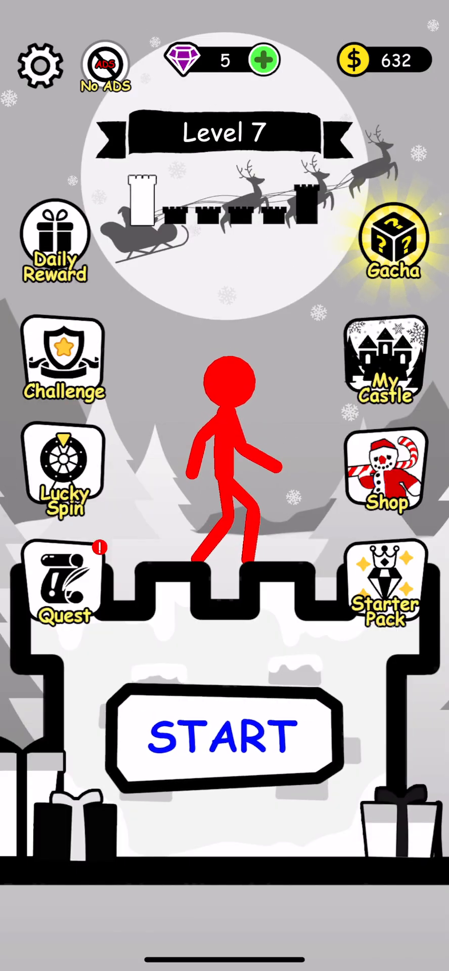
click(224, 734)
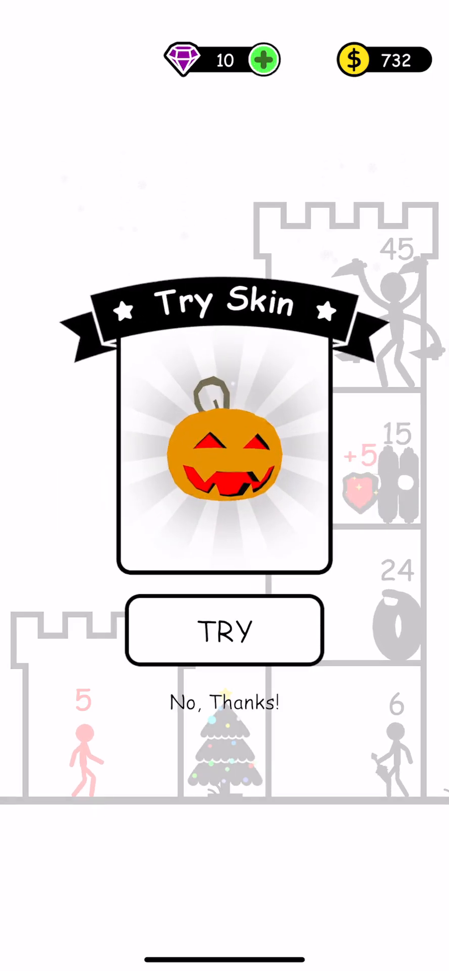
- Decline the pumpkin skin trial and skip the weapon offer to keep playing
click(225, 702)
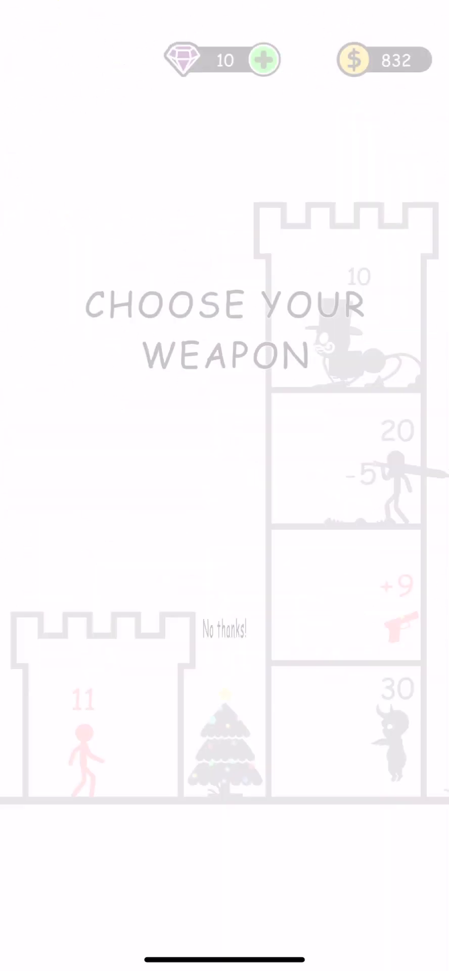
click(224, 631)
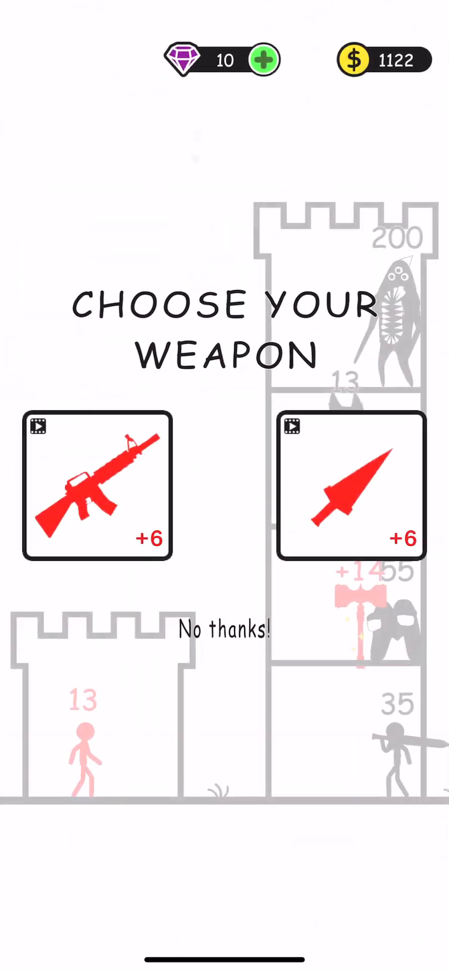
click(223, 631)
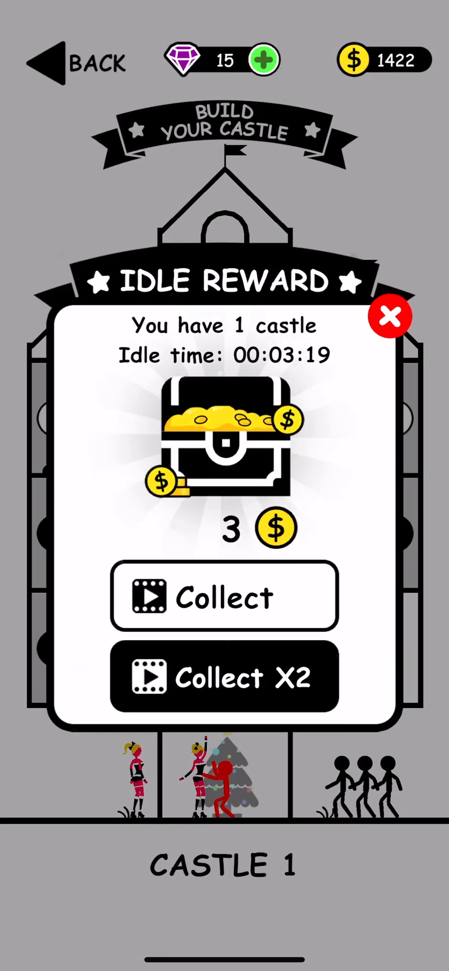
- Collect the idle coin reward on the castle screen
click(223, 596)
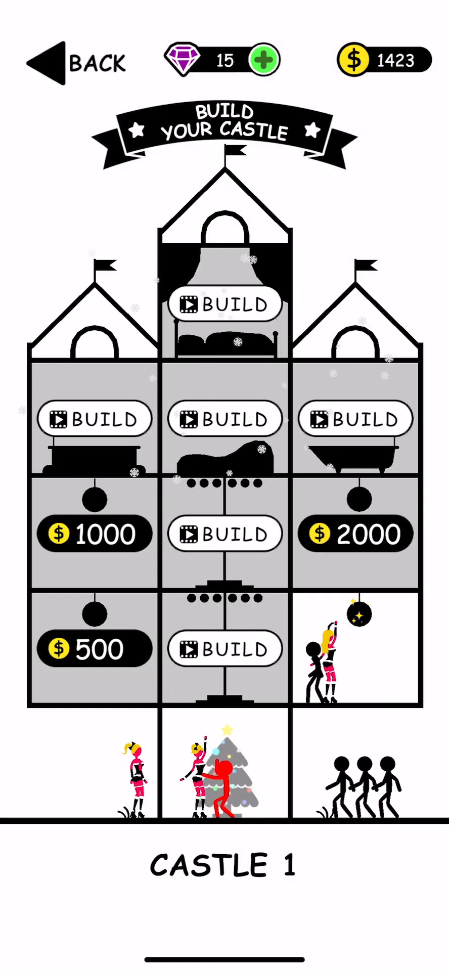
click(94, 647)
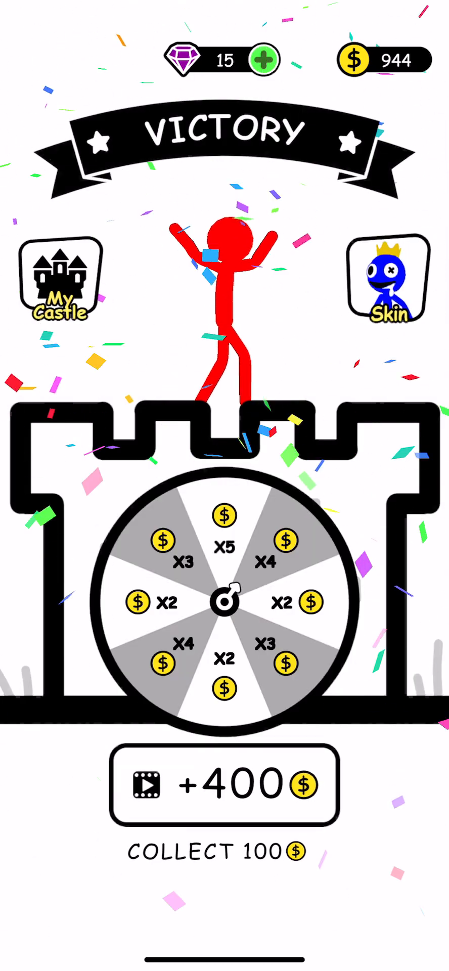
- Bank the 100 victory coins and decline both offered weapons
click(224, 850)
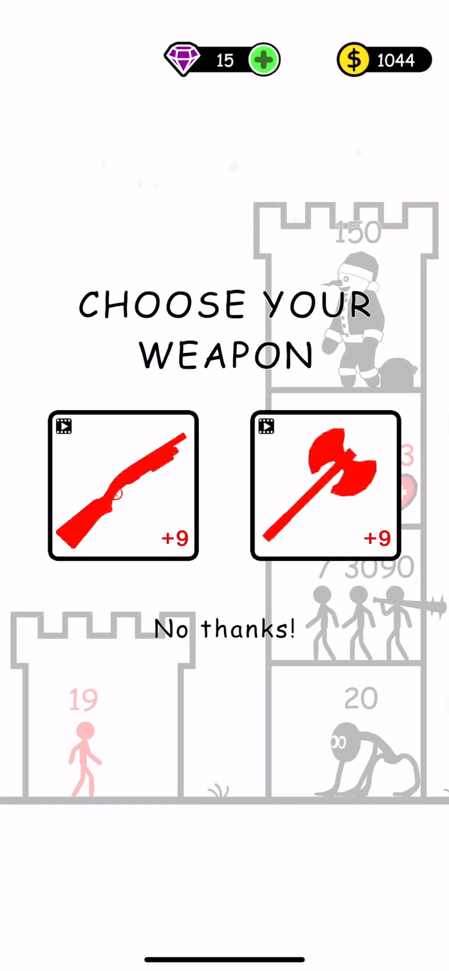
click(221, 628)
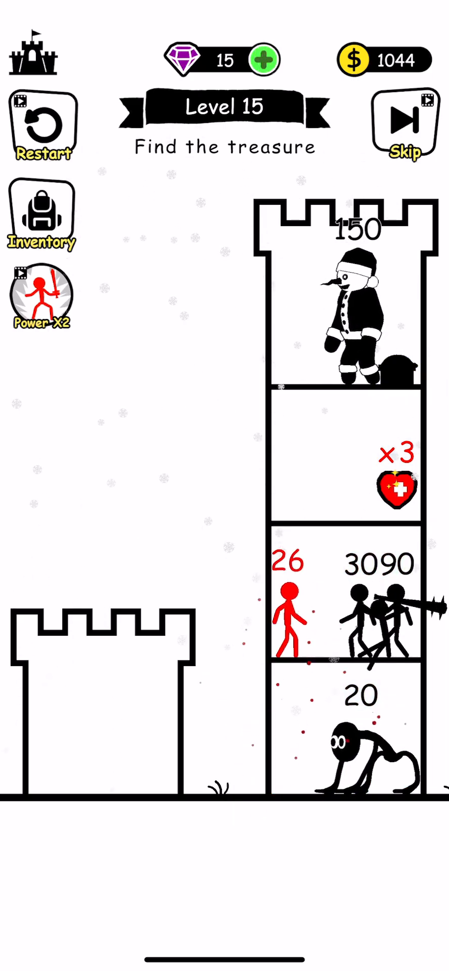
click(300, 603)
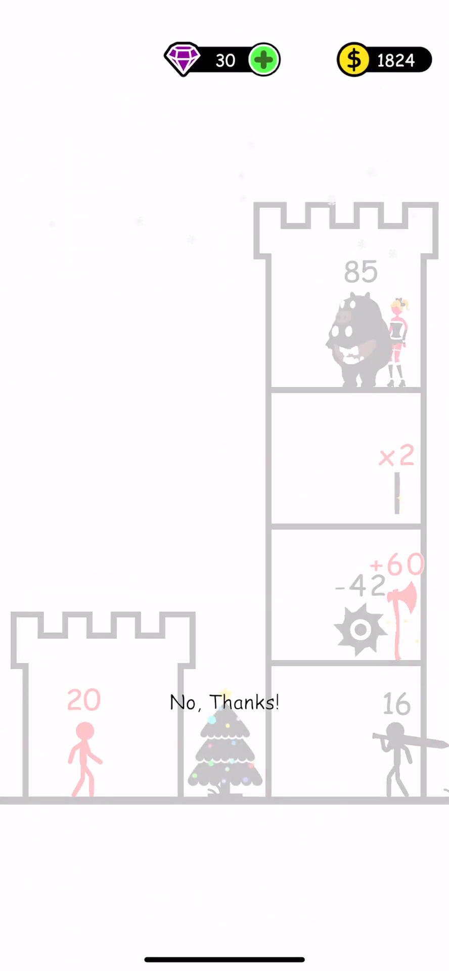
- Decline the offer, start Level 20, and move the hero toward the girl
click(224, 701)
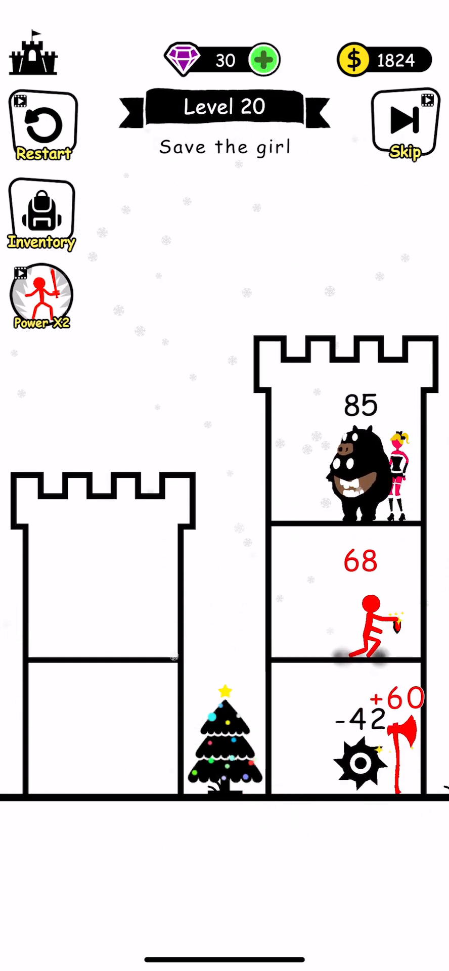
click(365, 626)
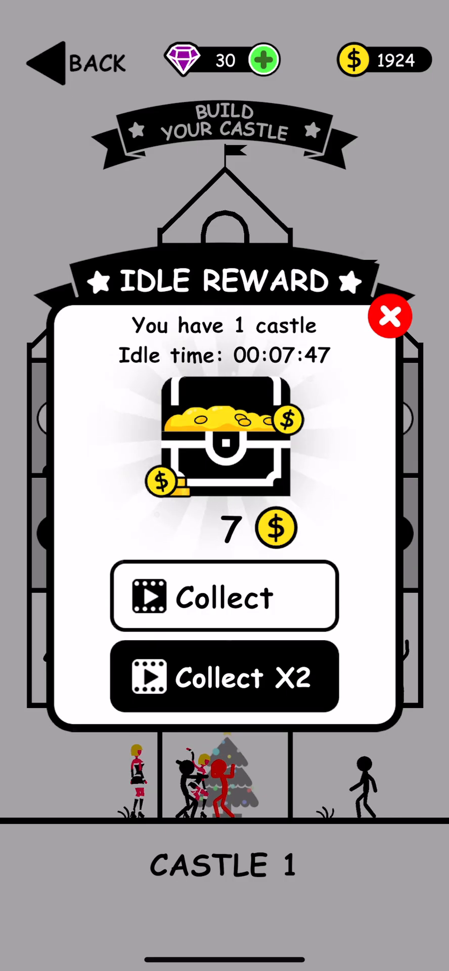
- Collect the 7-coin idle reward and spend 1000 coins on a castle room
click(223, 596)
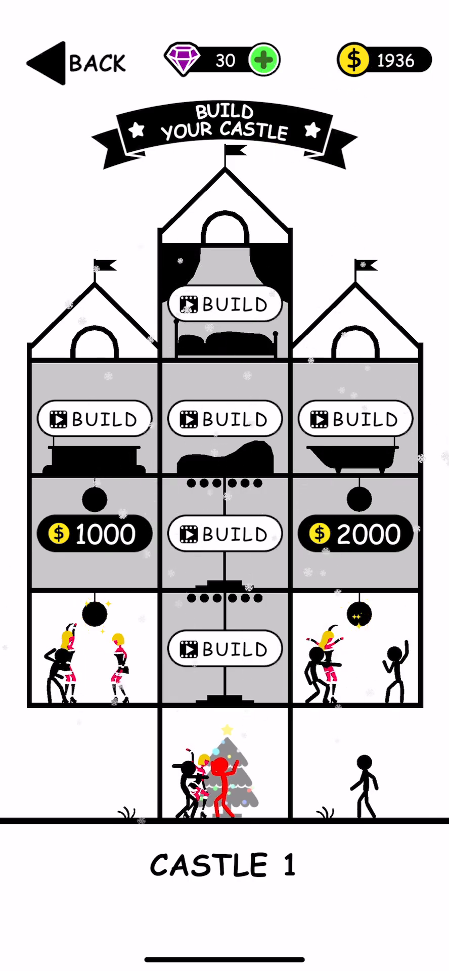
click(93, 533)
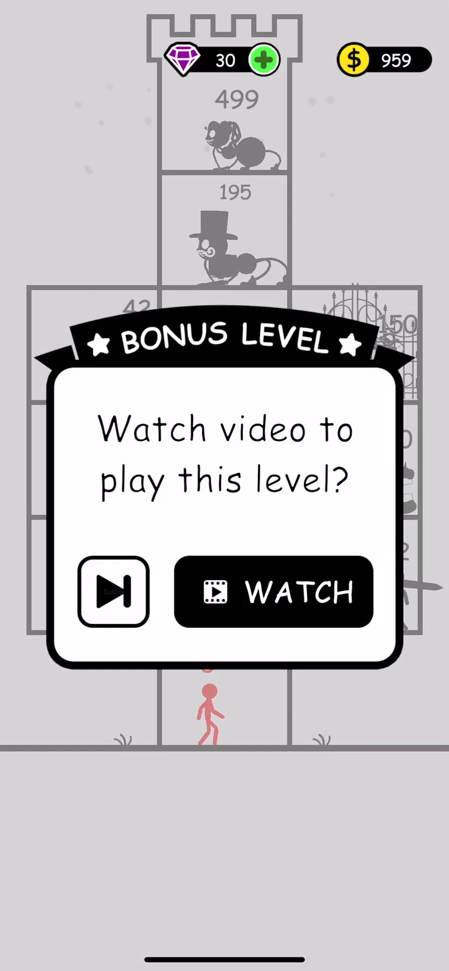
- Skip the video-locked bonus level and decline the weapon offer before Level 23
click(113, 591)
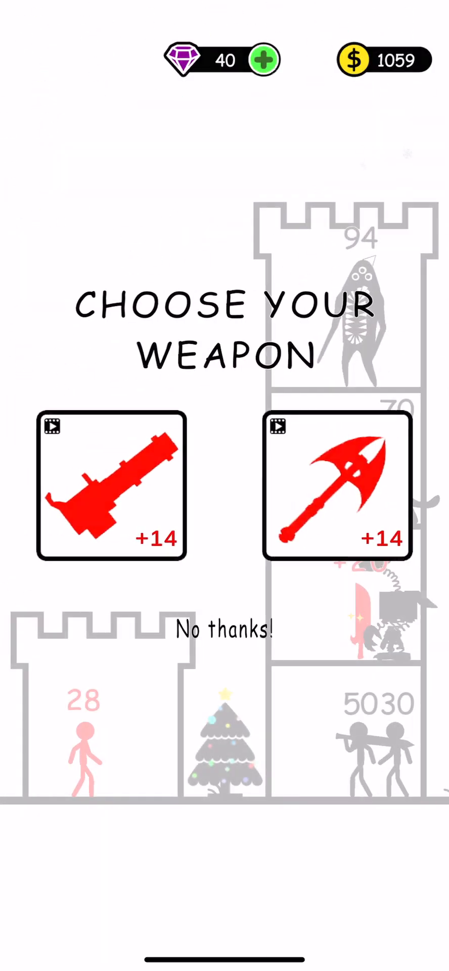
click(224, 631)
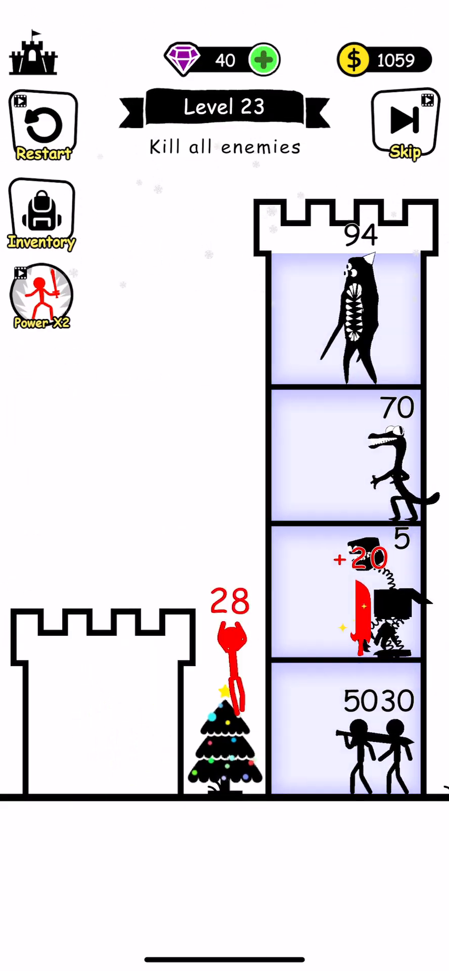